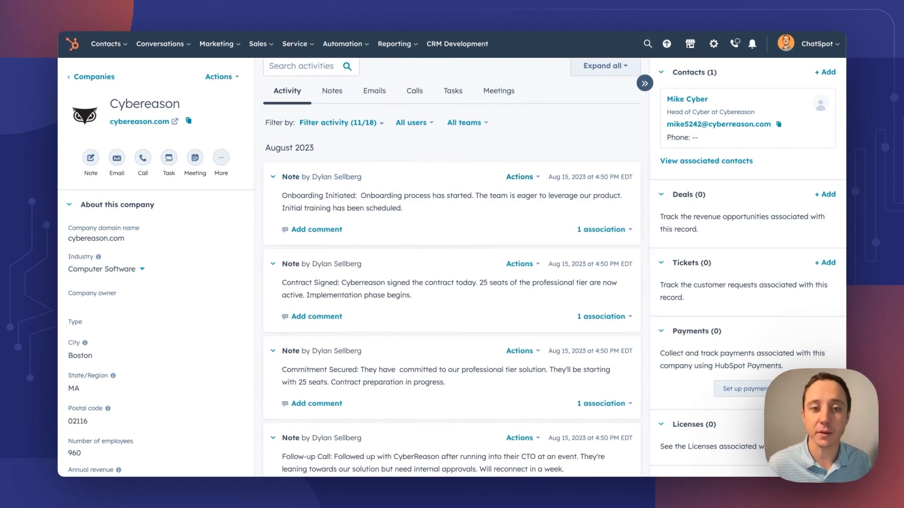
Step: Review Cybereason's activity notes and open its Actions menu showing the ChatSpot options
{"action": "scroll", "scroll_direction": "down", "scroll_amount": 3}
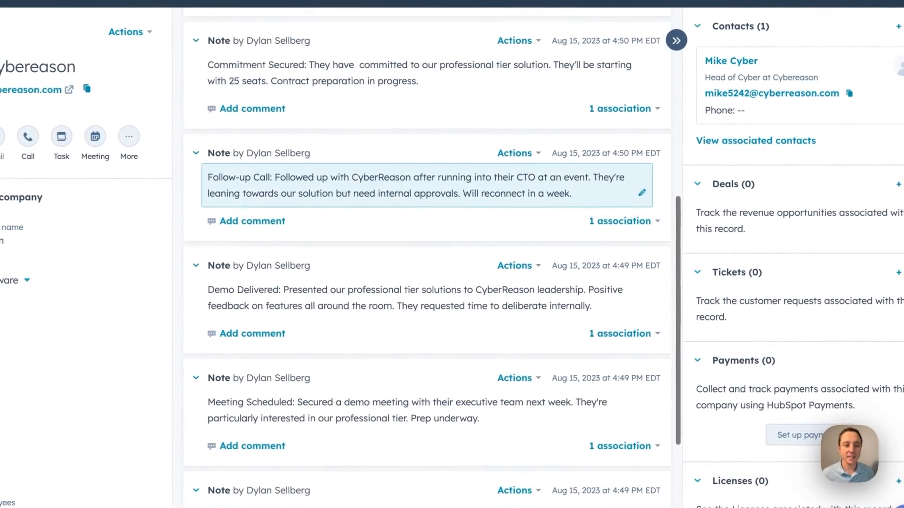
{"action": "scroll", "scroll_direction": "up", "scroll_amount": 3}
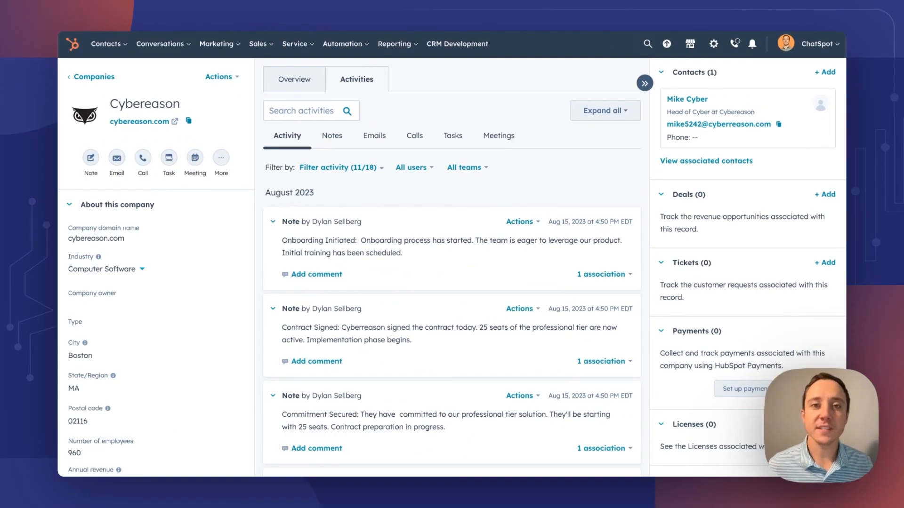
{"action": "mouse_move", "coordinate": [241, 100]}
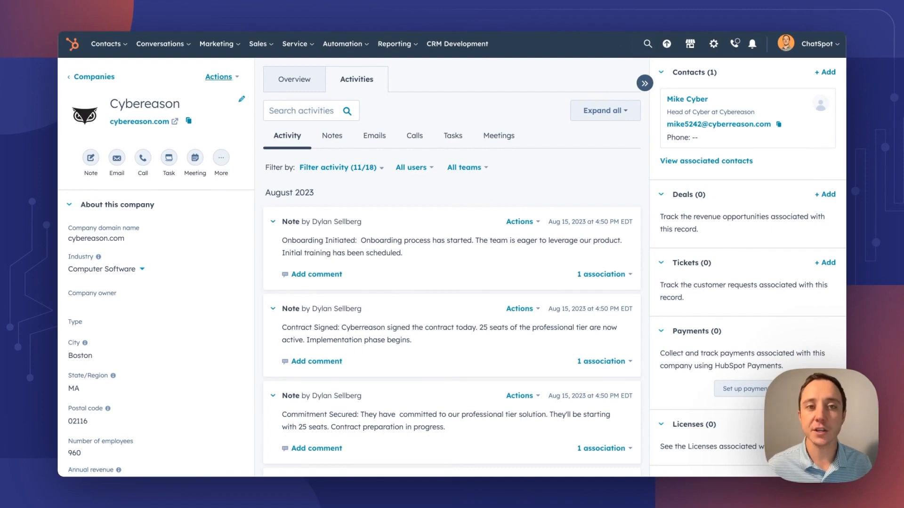
{"action": "left_click", "coordinate": [219, 76]}
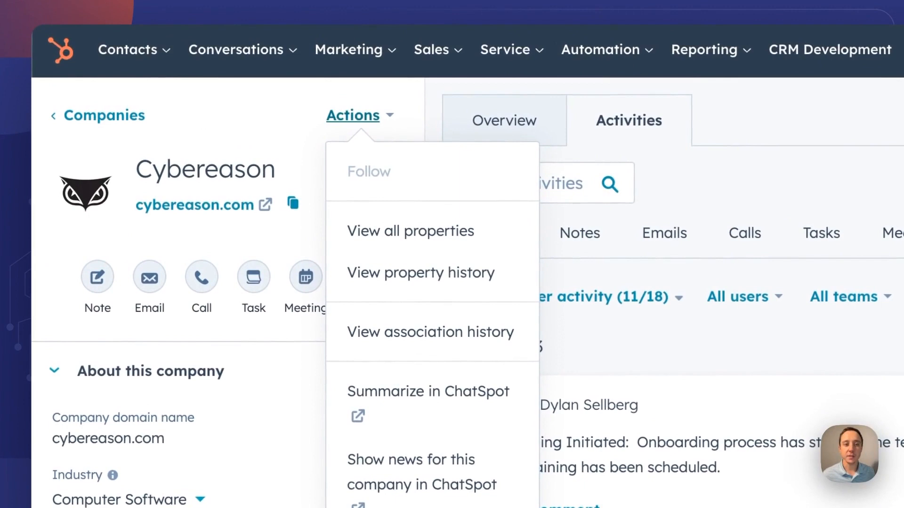
{"action": "scroll", "scroll_direction": "down", "scroll_amount": 3}
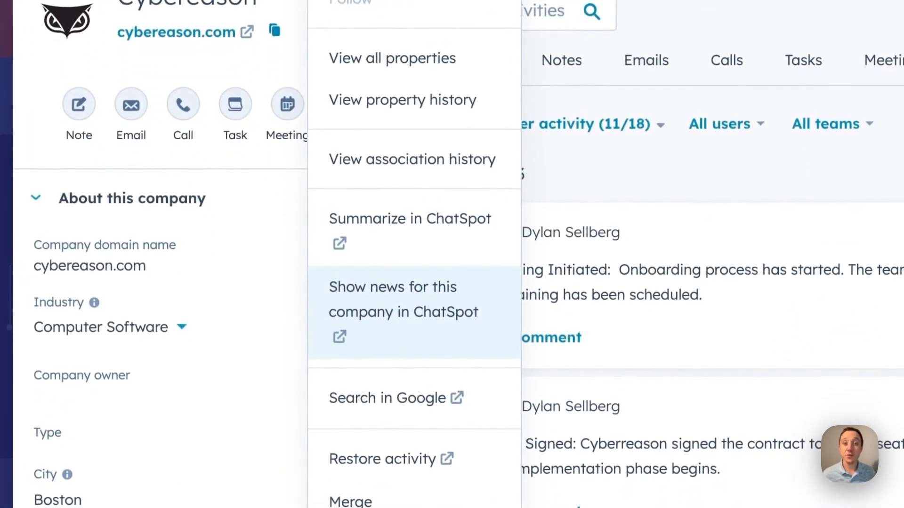
{"action": "mouse_move", "coordinate": [409, 227]}
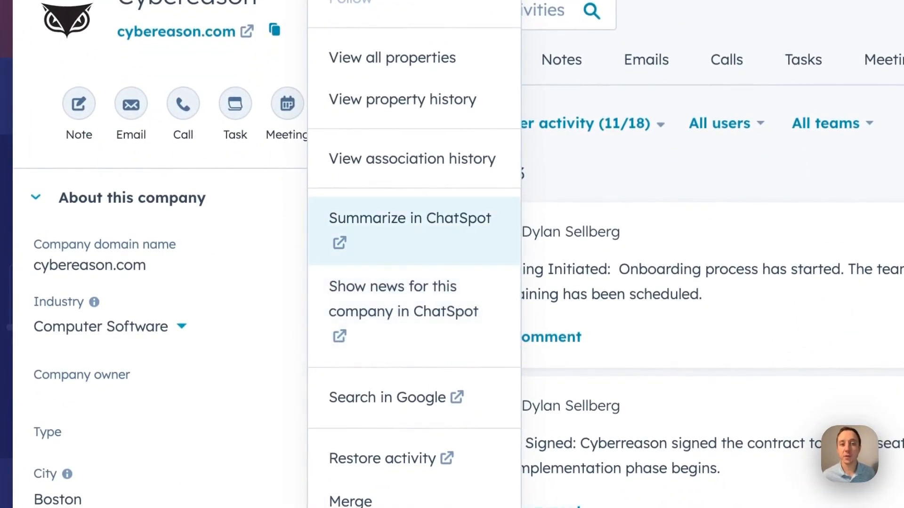
{"action": "mouse_move", "coordinate": [403, 311]}
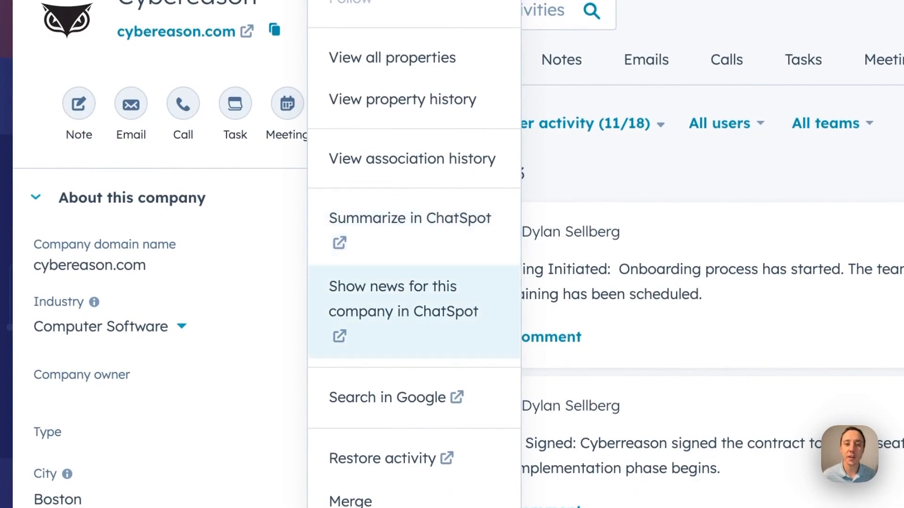
Step: Summarize Cybereason in ChatSpot: creation date, last activity and condensed notes
{"action": "left_click", "coordinate": [409, 218]}
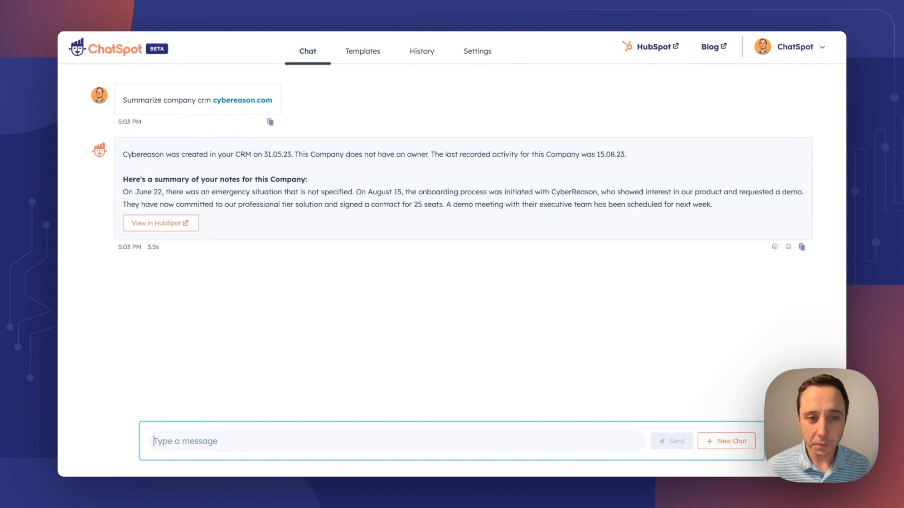
Step: From the Cybereason record's Actions menu, list recent cybereason.com news articles in ChatSpot
{"action": "left_click", "coordinate": [160, 223]}
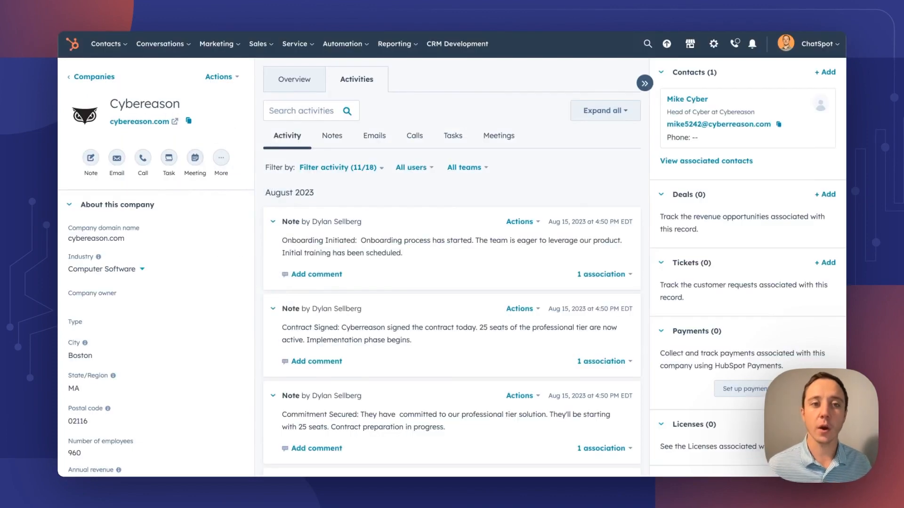
{"action": "left_click", "coordinate": [218, 77]}
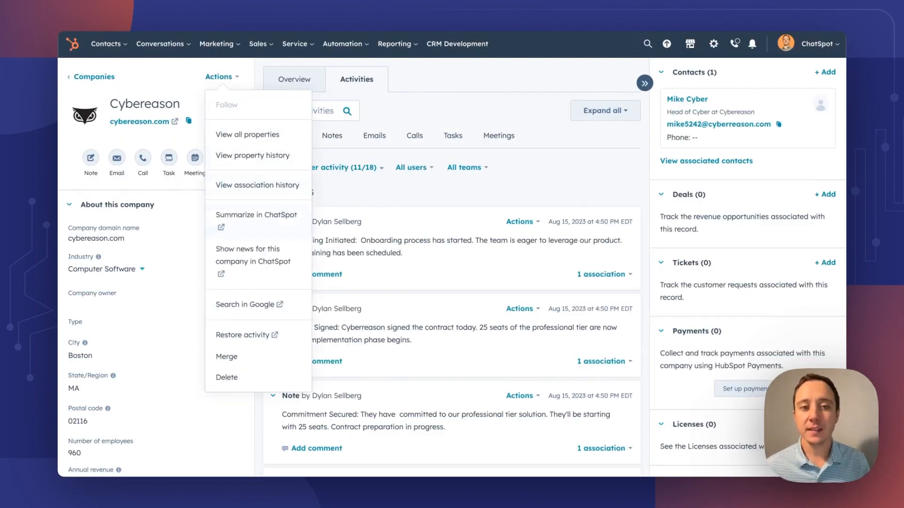
{"action": "left_click", "coordinate": [252, 254]}
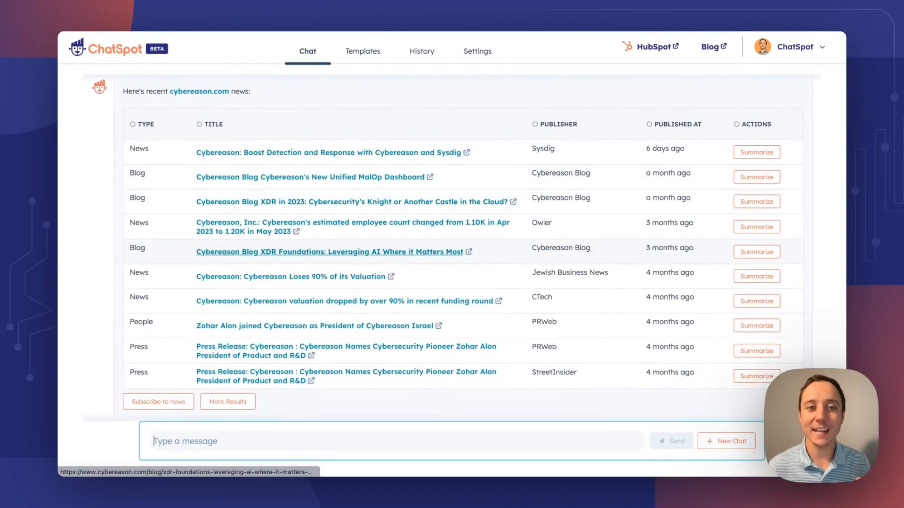
{"action": "scroll", "scroll_direction": "up", "scroll_amount": 3}
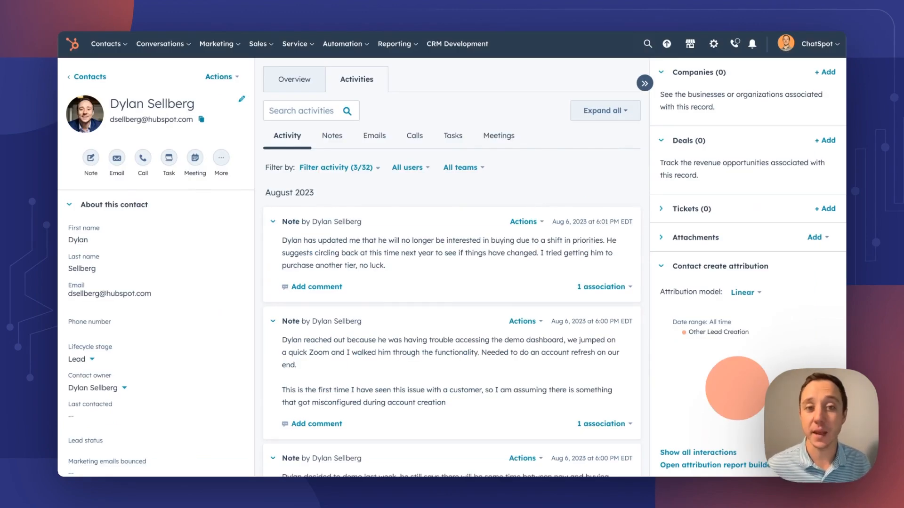
Step: Send the contact record to ChatSpot via Actions, Summarize in ChatSpot
{"action": "scroll", "scroll_direction": "down", "scroll_amount": 3}
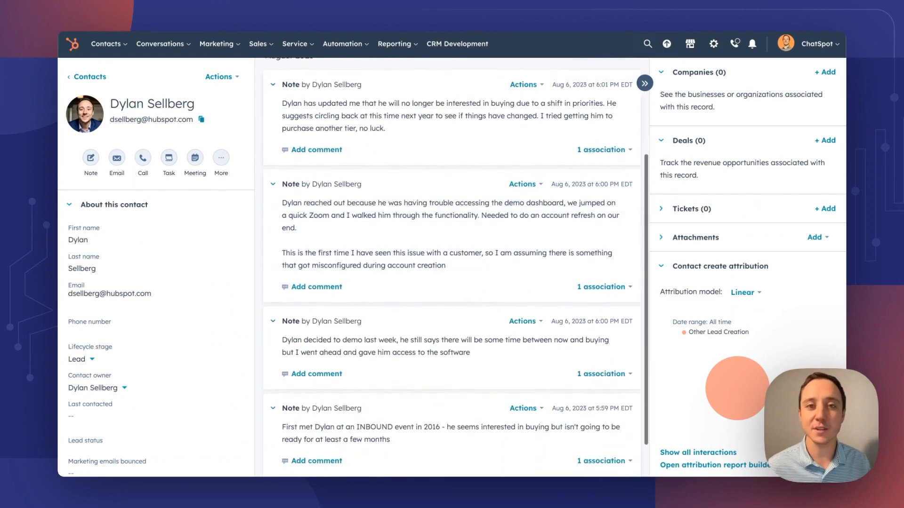
{"action": "scroll", "scroll_direction": "down", "scroll_amount": 3}
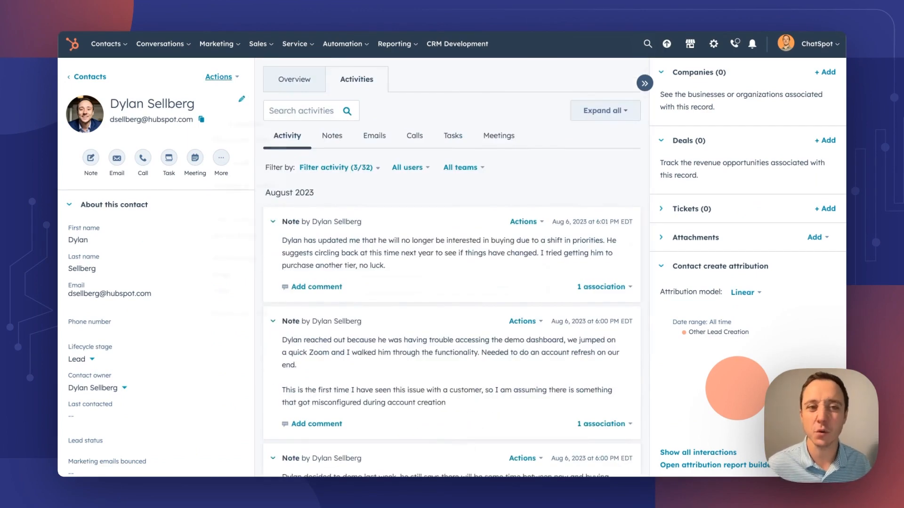
{"action": "left_click", "coordinate": [218, 77]}
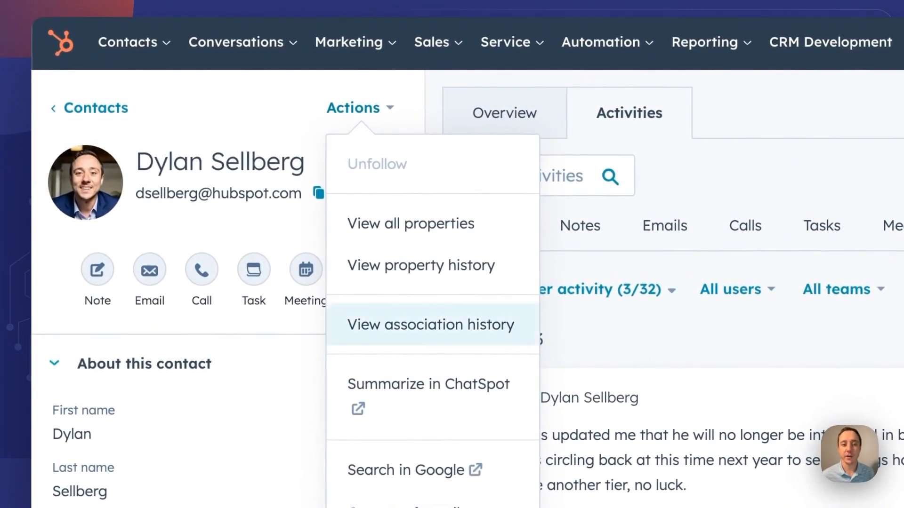
{"action": "left_click", "coordinate": [428, 384]}
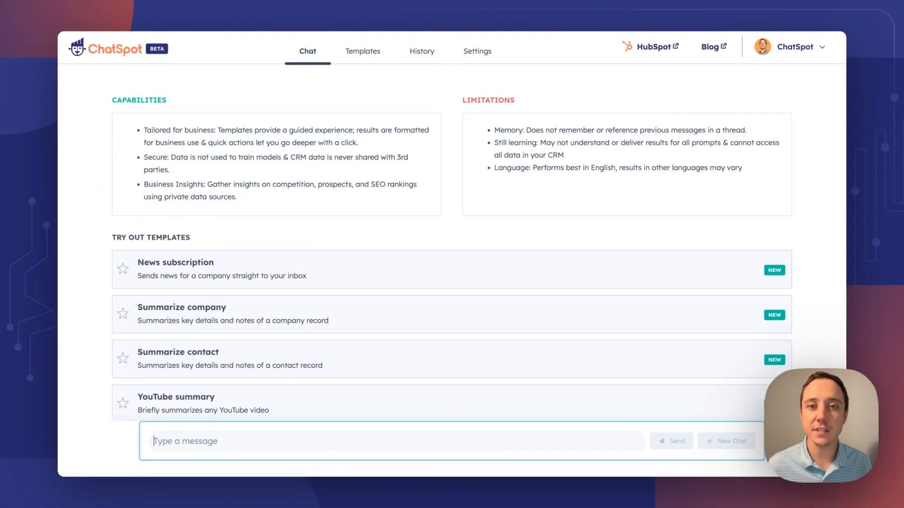
Step: Use the Contact growth bar chart template with a 6-month timeframe to chart weekly contacts
{"action": "left_click", "coordinate": [362, 51]}
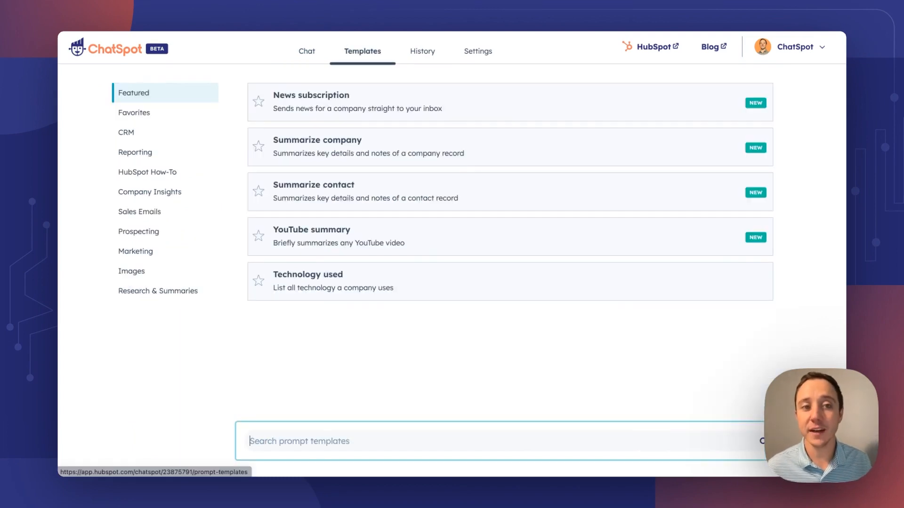
{"action": "left_click", "coordinate": [135, 152]}
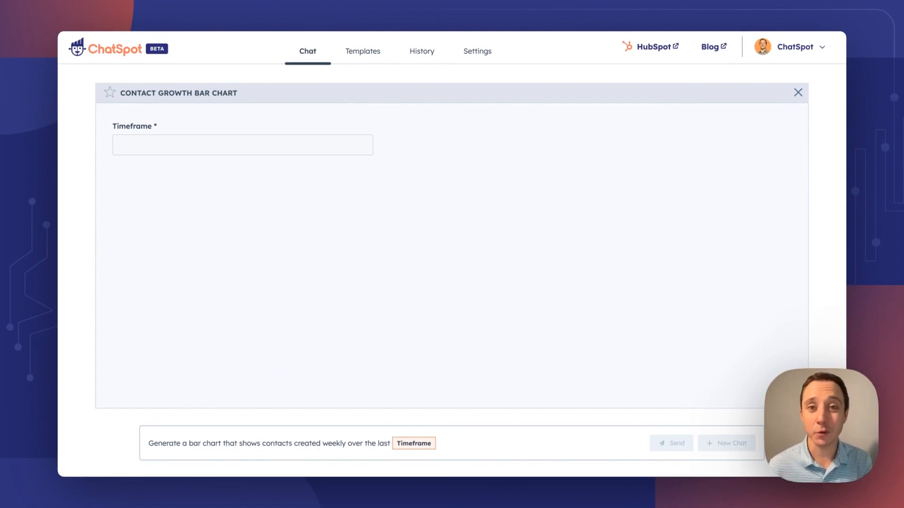
{"action": "left_click", "coordinate": [242, 144]}
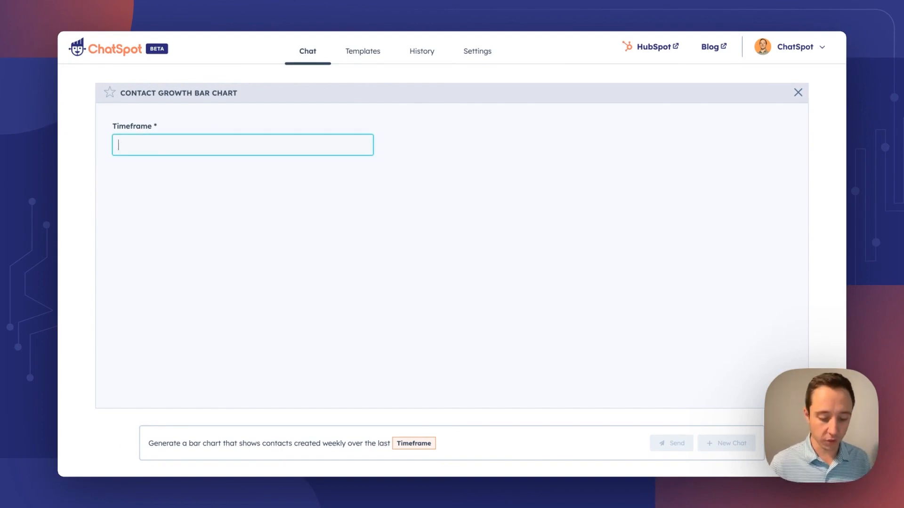
{"action": "left_click", "coordinate": [670, 443]}
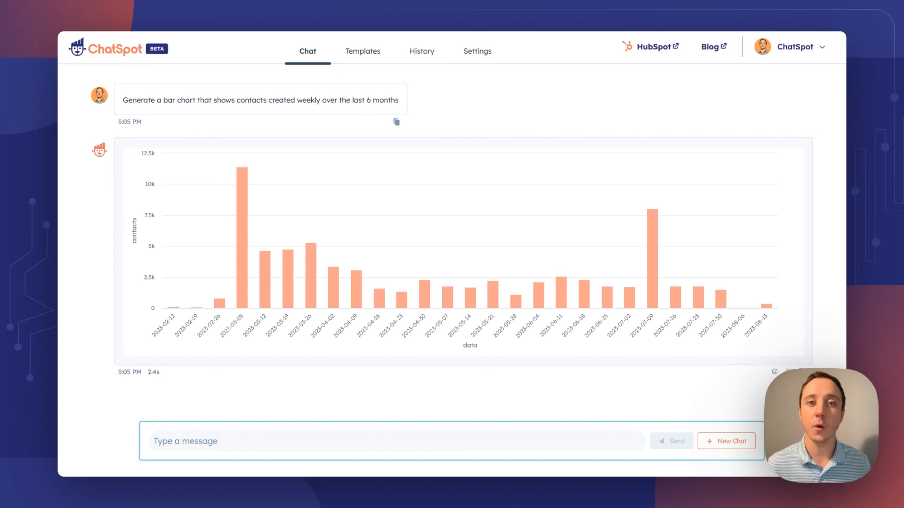
Step: Revisit Dylan's contact summary chat, then go back to the Cybereason company record
{"action": "left_click", "coordinate": [394, 441]}
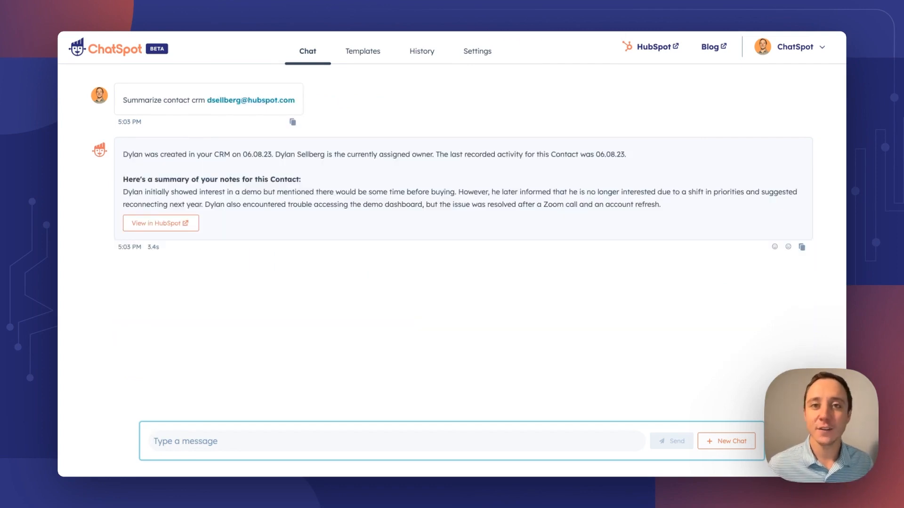
{"action": "left_click", "coordinate": [160, 223]}
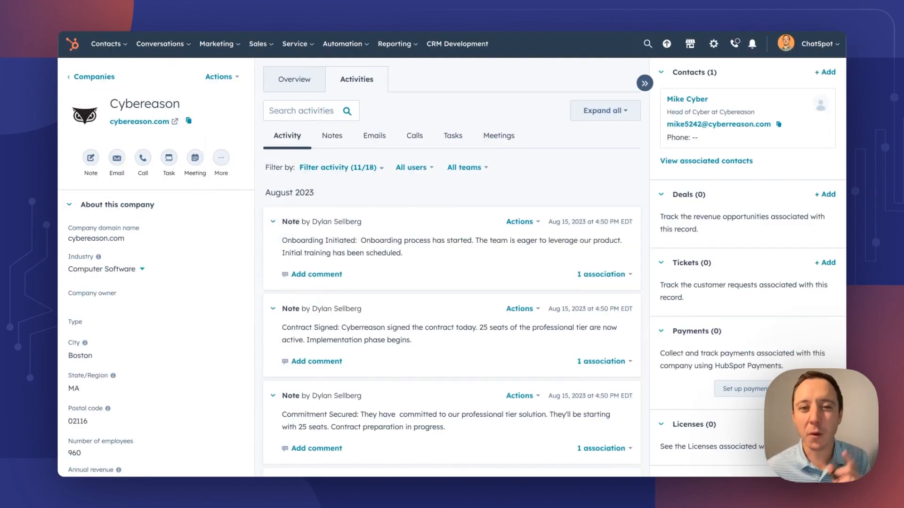